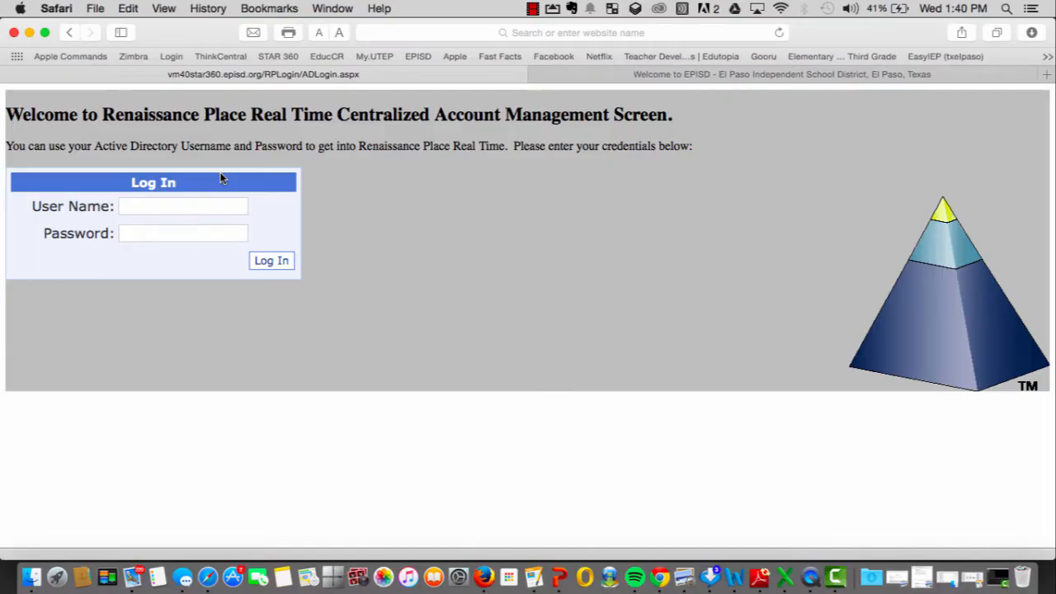
mouse_move(221, 179)
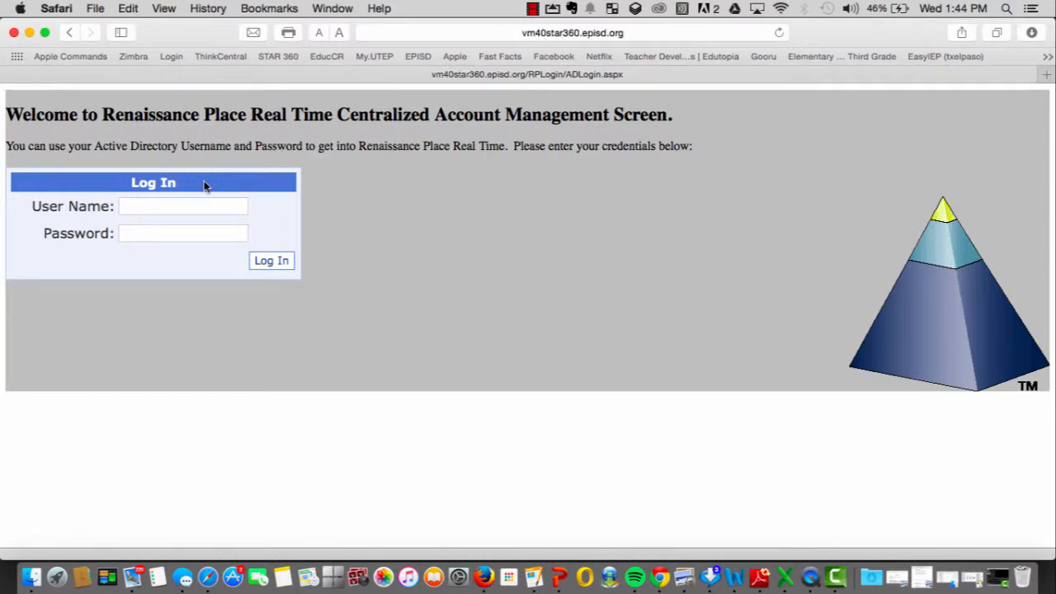
mouse_move(204, 185)
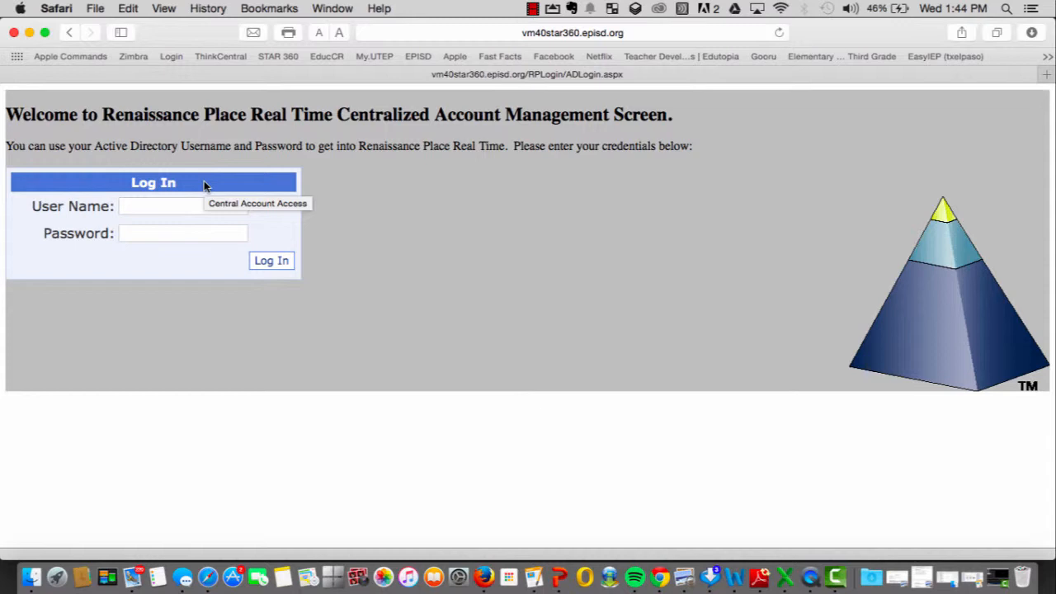
mouse_move(206, 186)
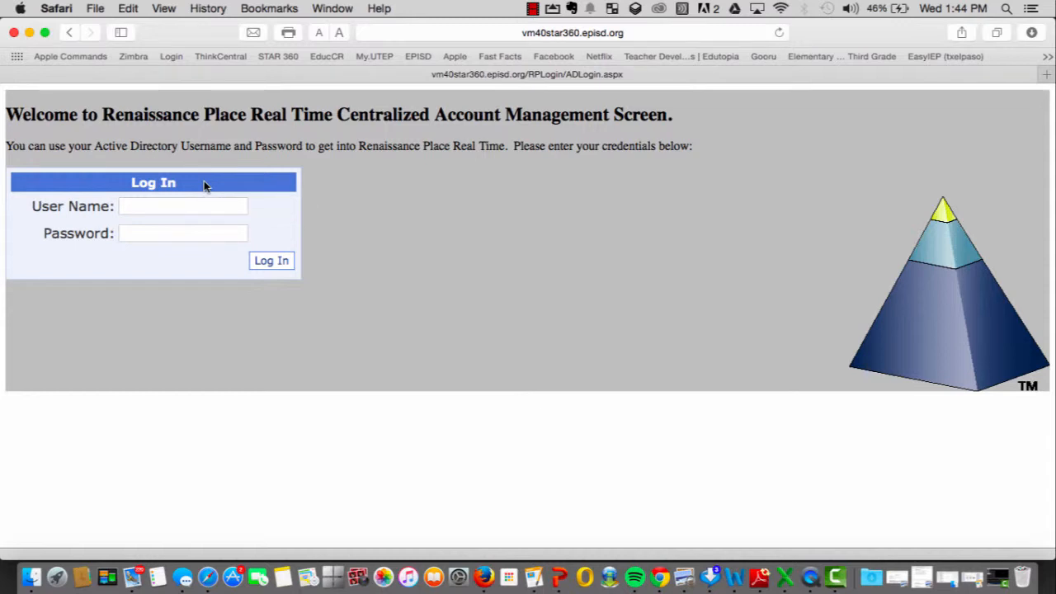
mouse_move(210, 183)
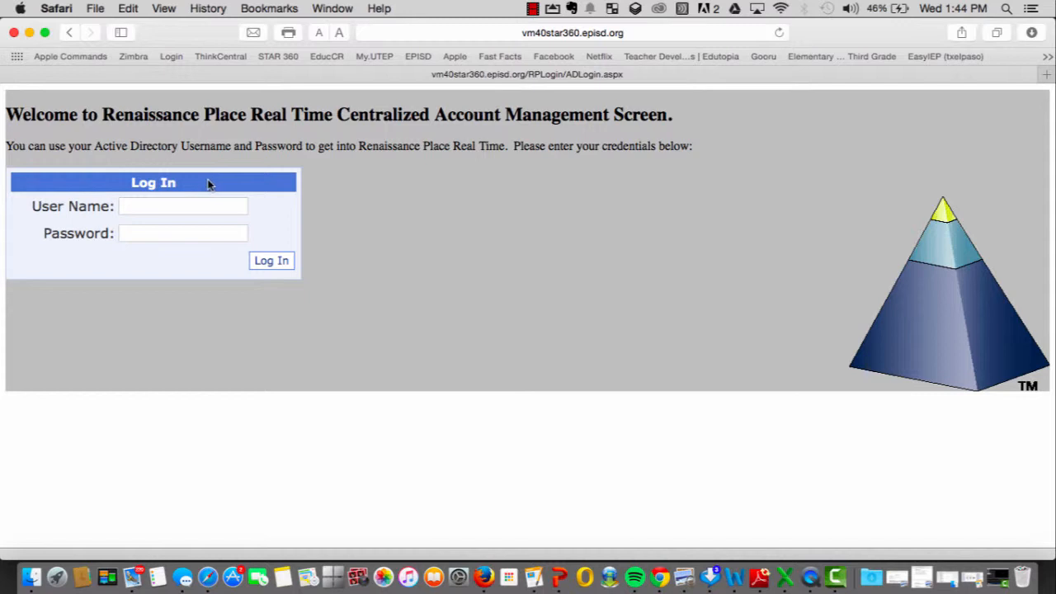
mouse_move(1046, 85)
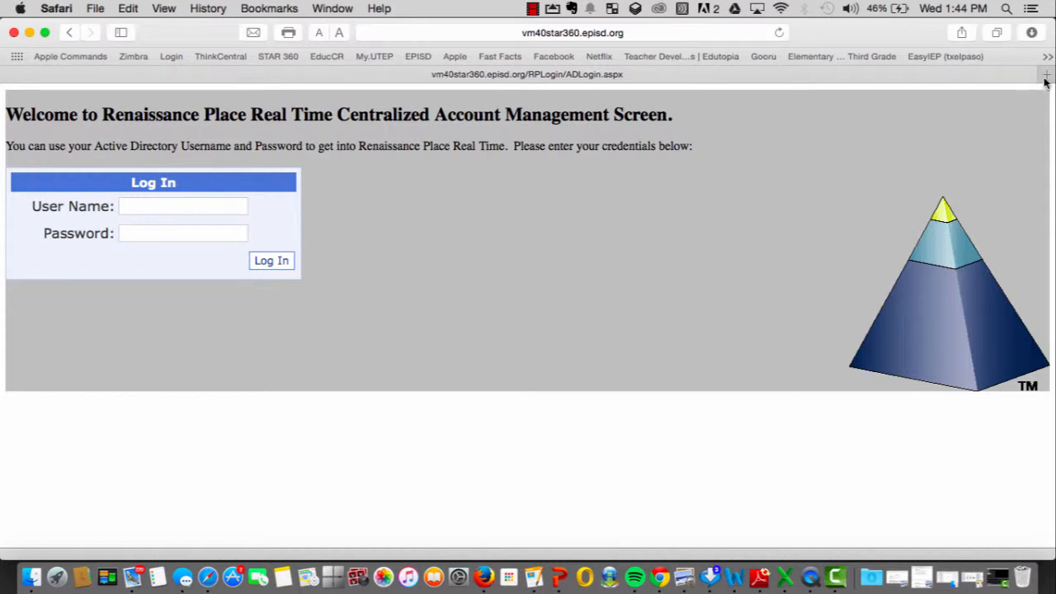
Step: Log in to Renaissance Place in a new tab with the district user name and password
click(1045, 75)
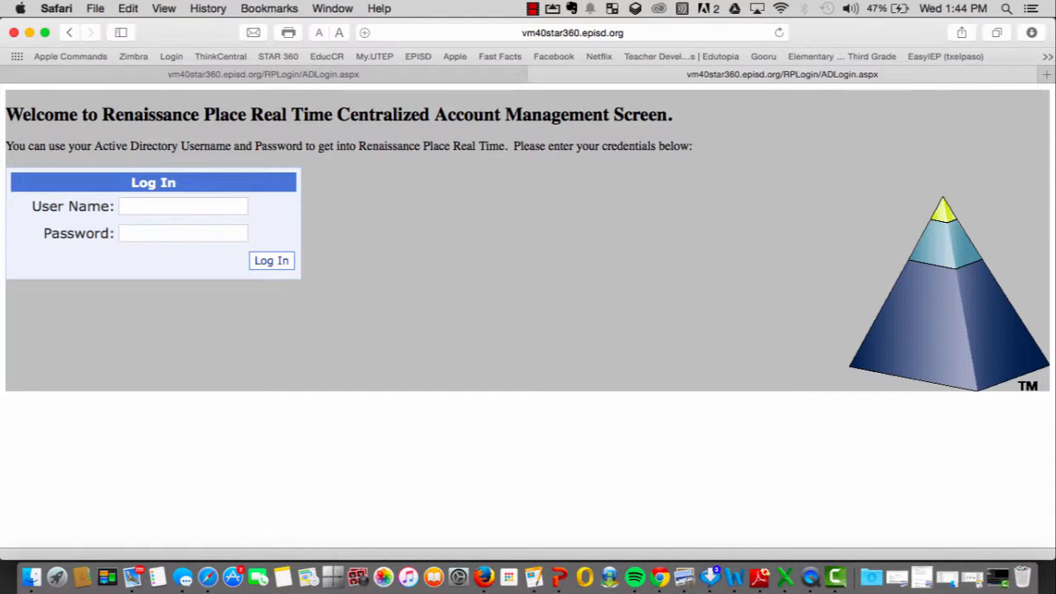
click(182, 207)
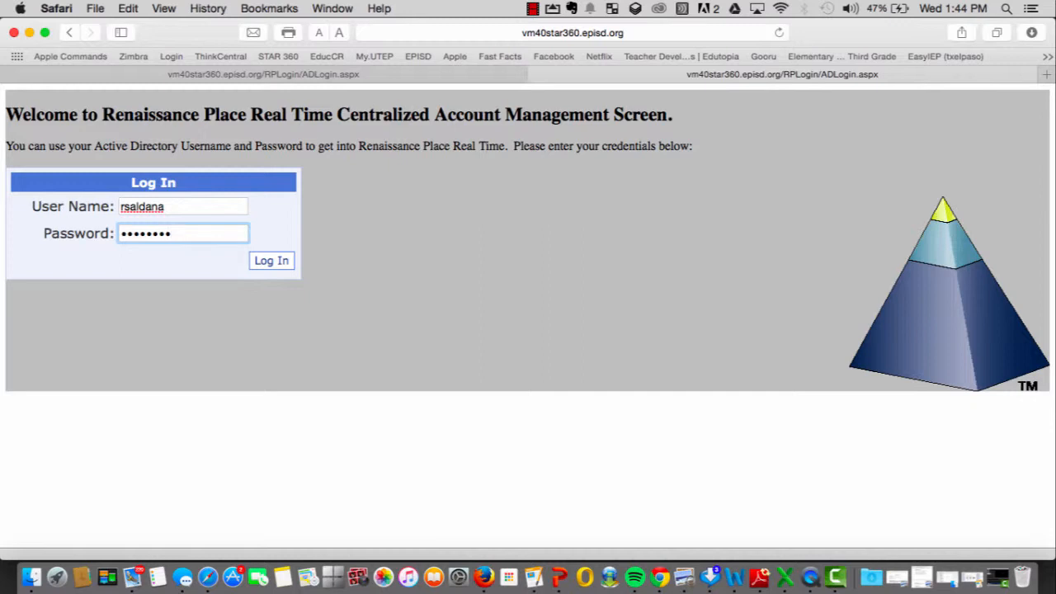
click(272, 260)
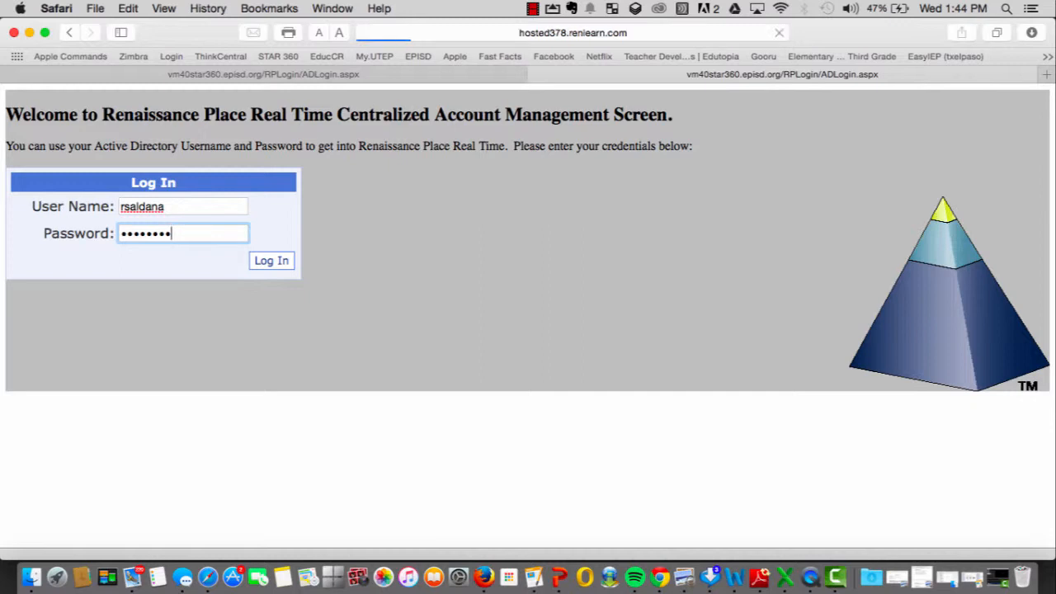
Step: Choose Reports from the STAR 360 Reading Assessments menu on the Home page
click(272, 260)
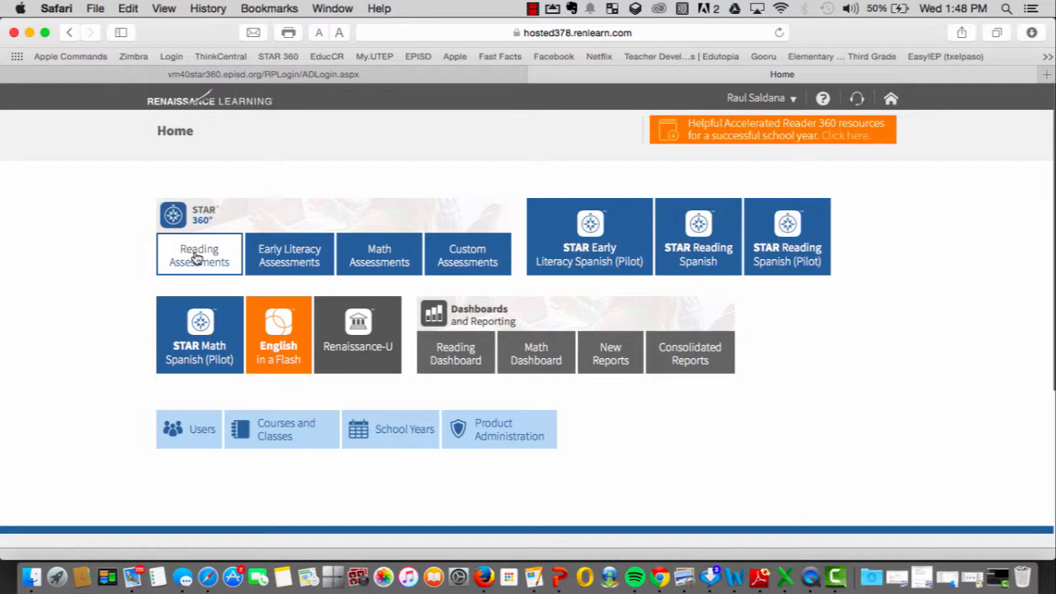
click(199, 255)
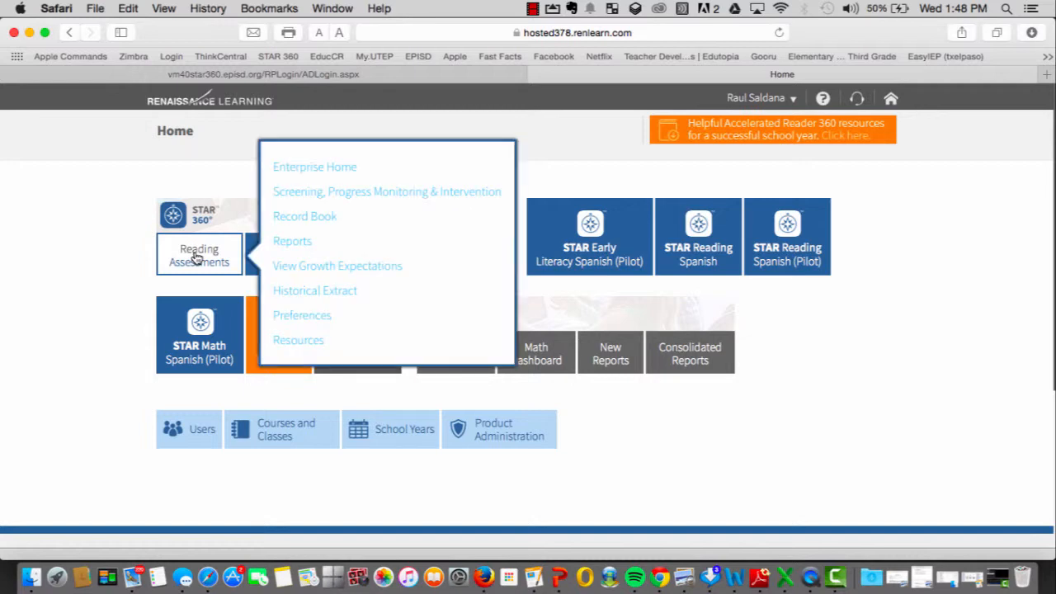
mouse_move(311, 254)
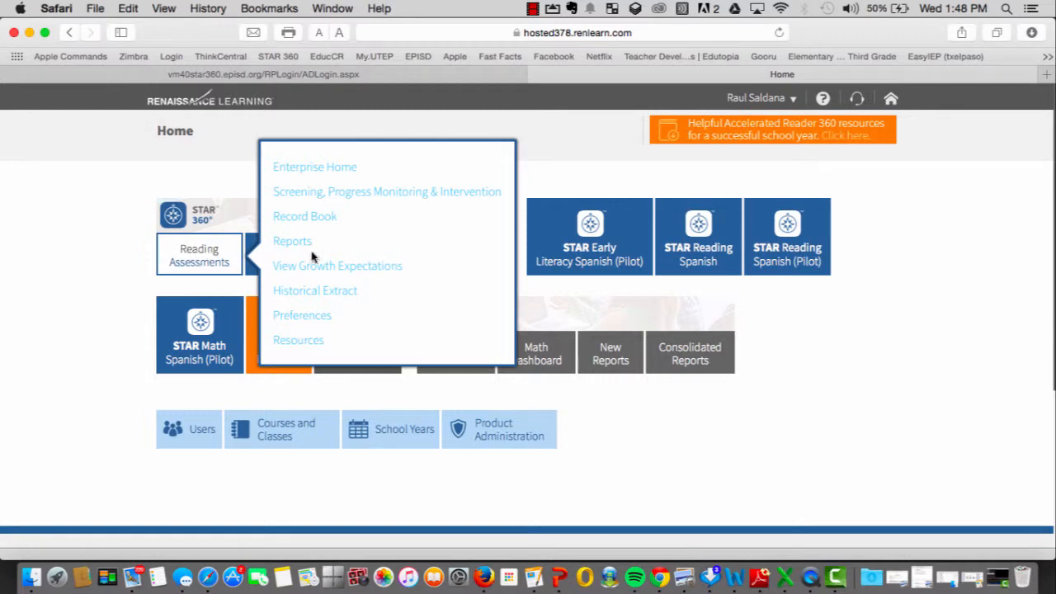
mouse_move(402, 170)
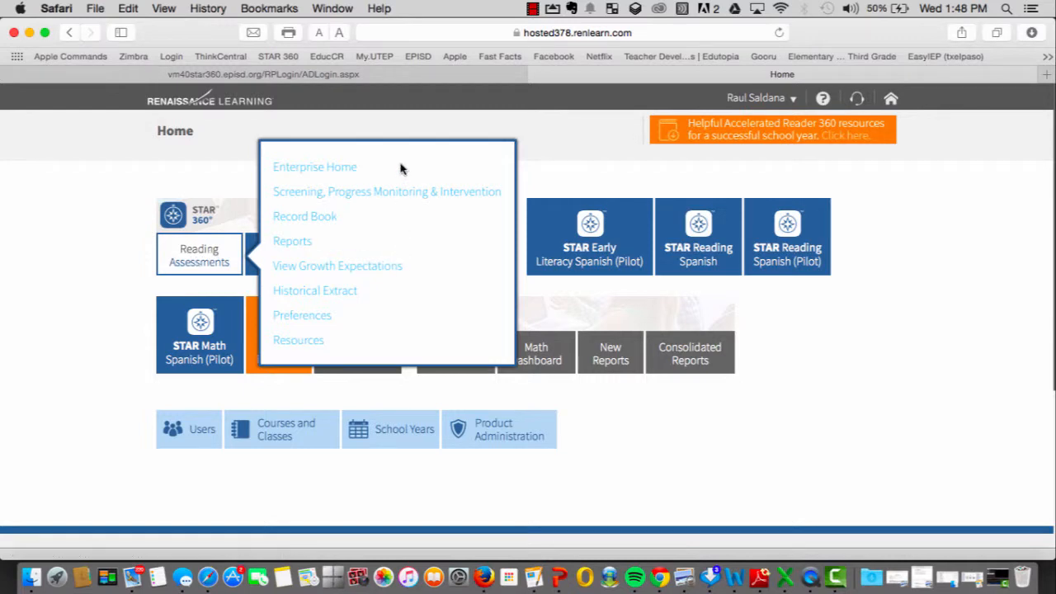
mouse_move(390, 320)
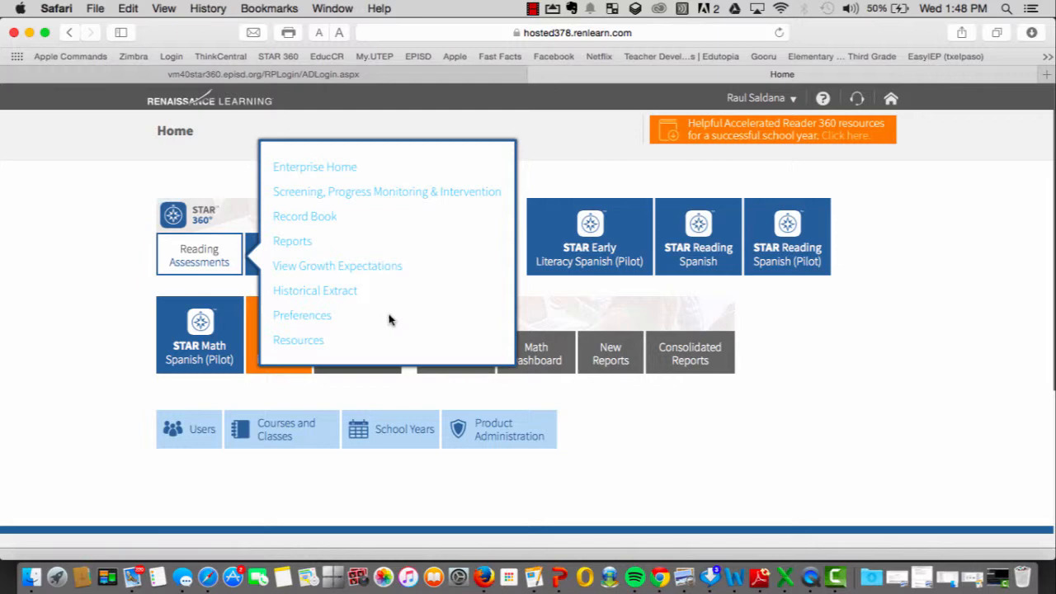
mouse_move(383, 355)
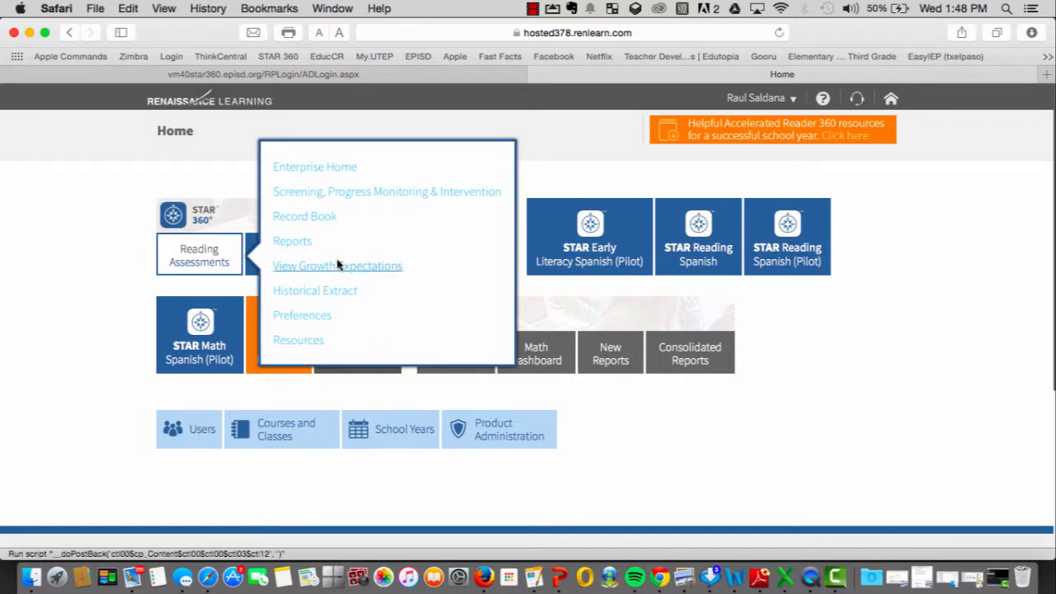
mouse_move(293, 241)
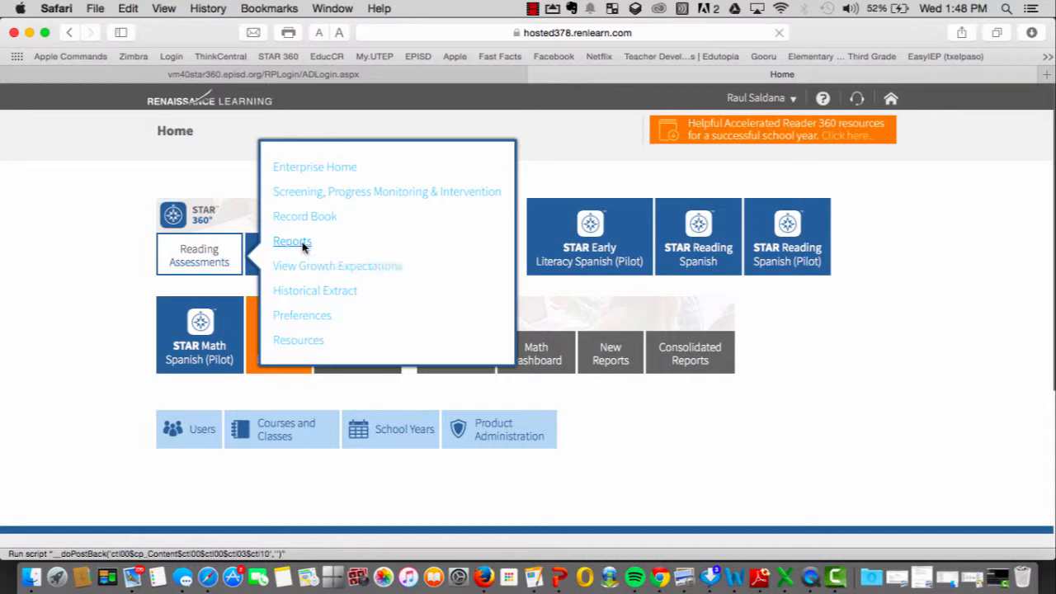
click(292, 241)
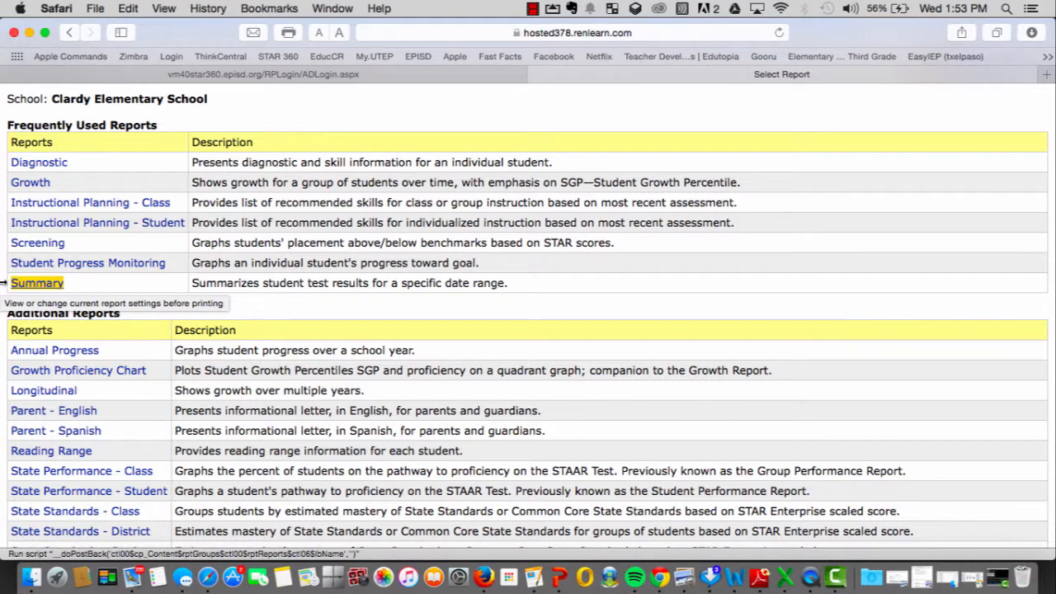
mouse_move(37, 283)
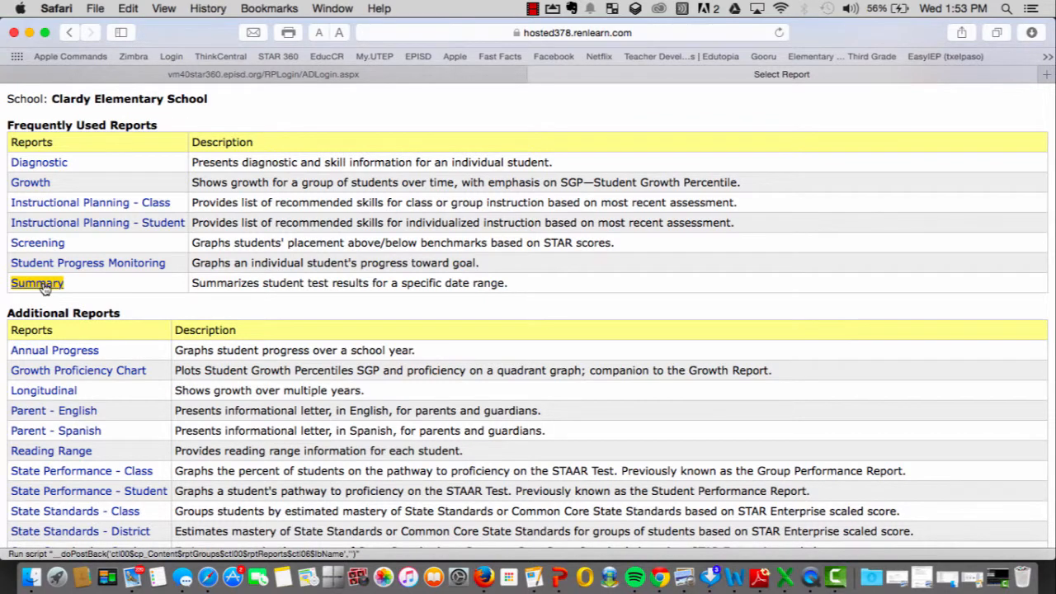
mouse_move(36, 283)
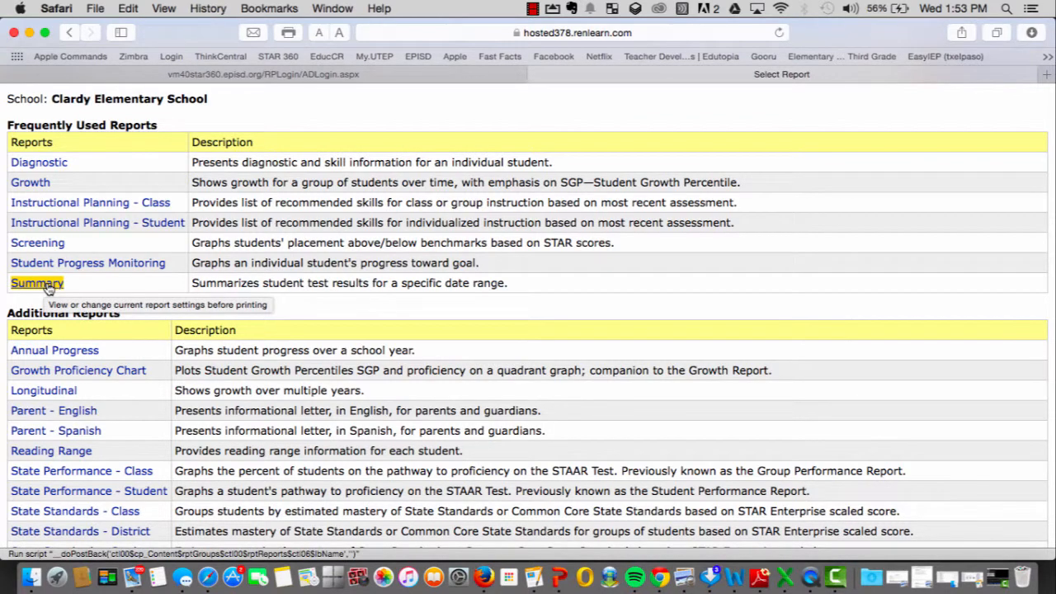
Step: Select the 4c period class for the Summary report, keeping Group By Class and Sort By Last Name, and view it
click(36, 283)
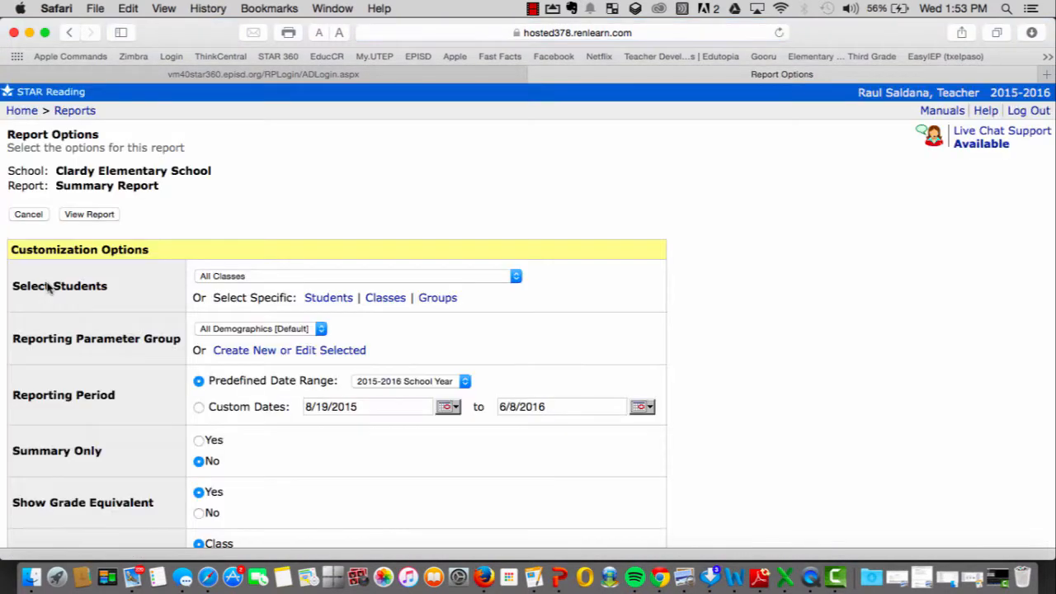
mouse_move(386, 228)
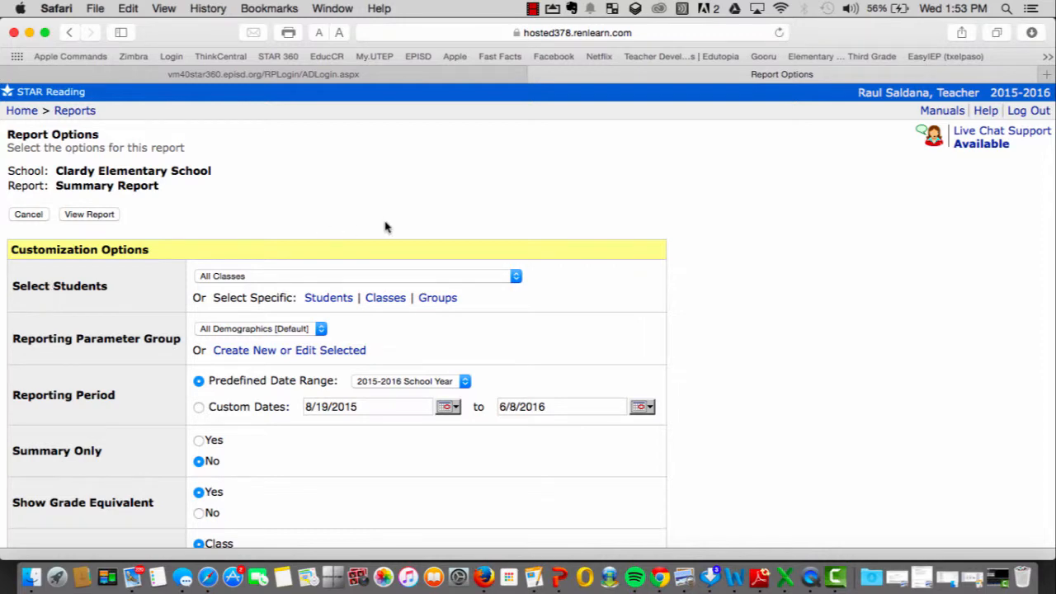
mouse_move(777, 301)
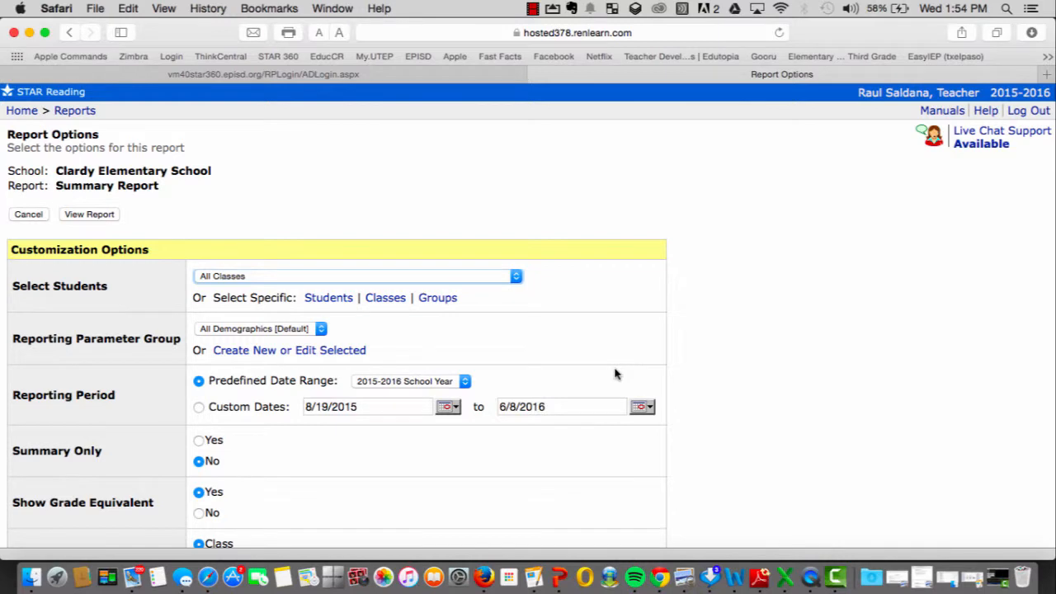
click(515, 276)
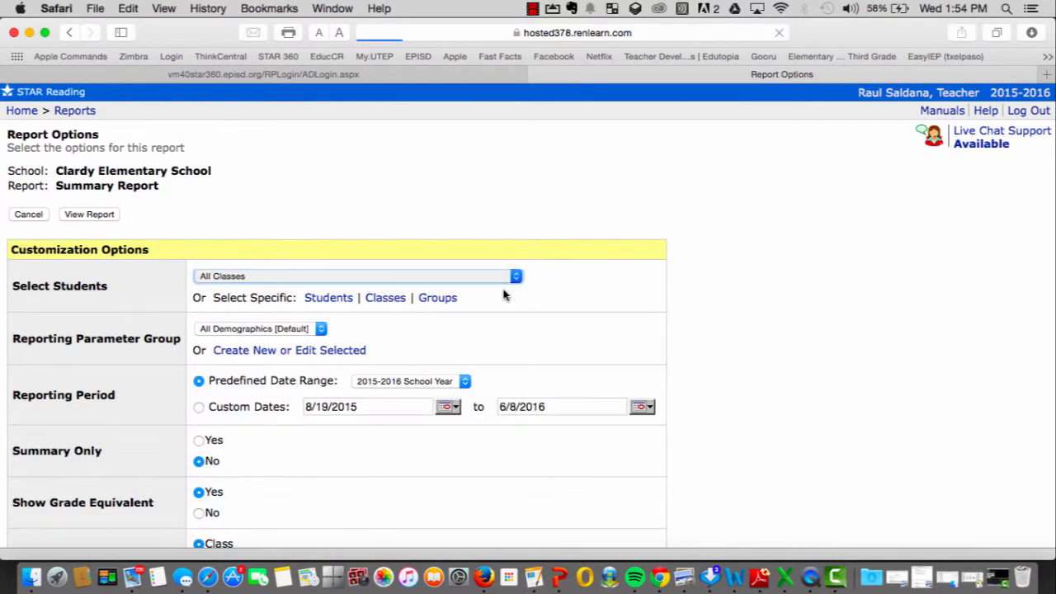
click(515, 276)
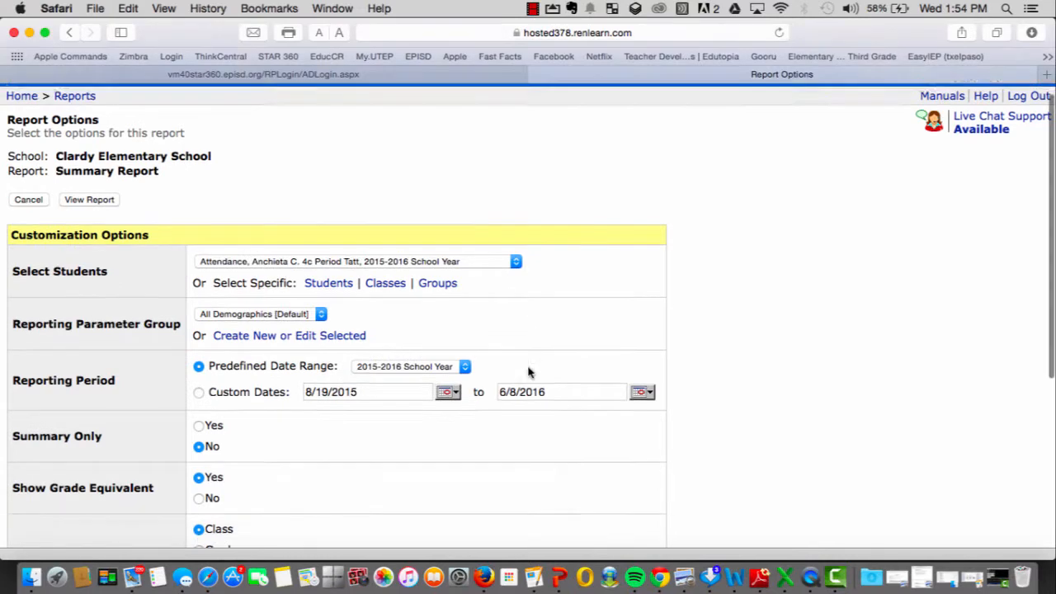
scroll(down, 3)
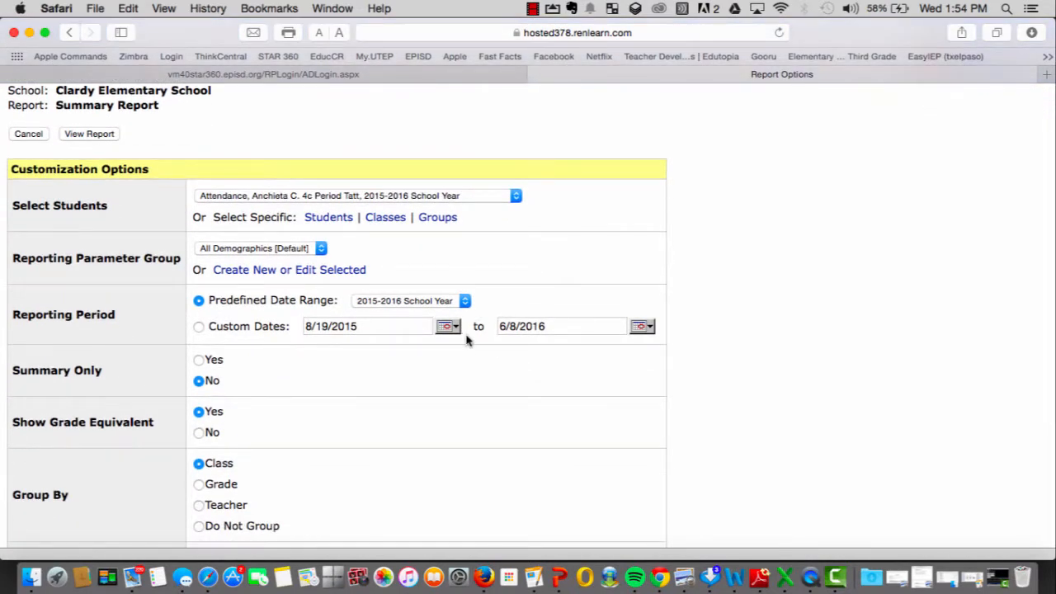
scroll(down, 3)
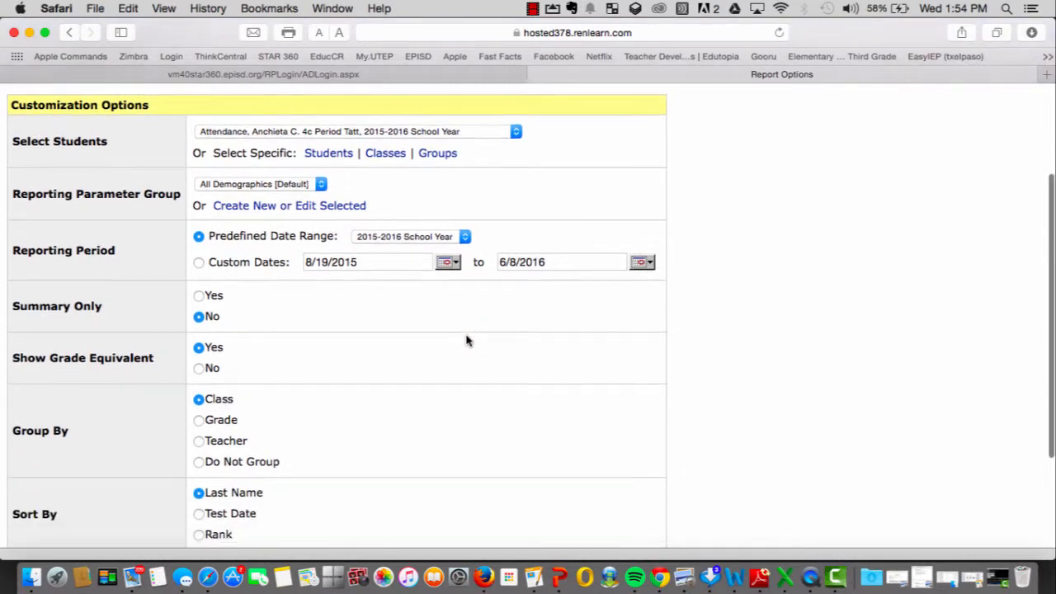
scroll(down, 3)
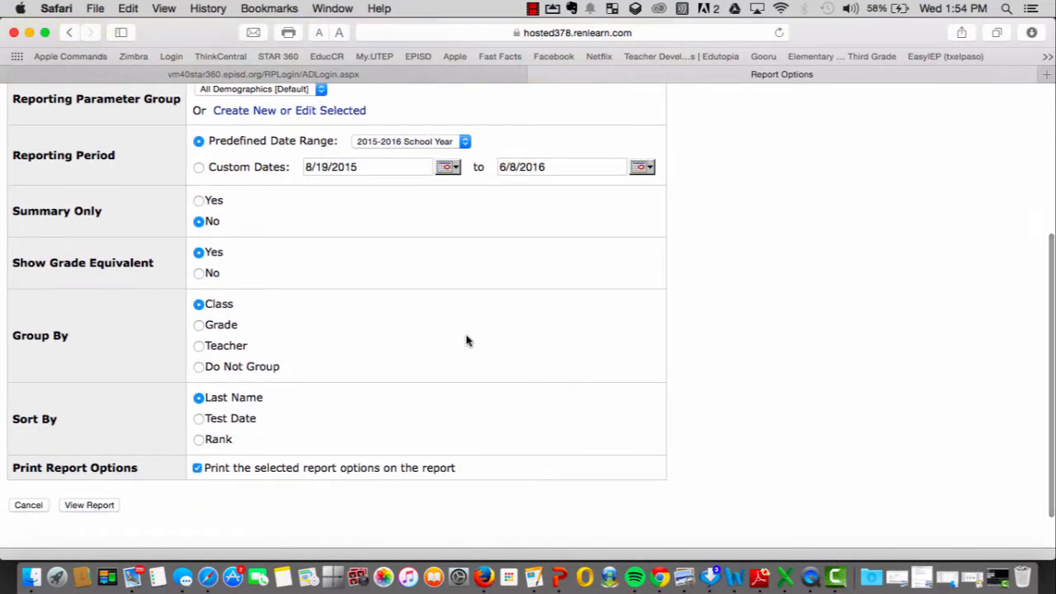
mouse_move(235, 304)
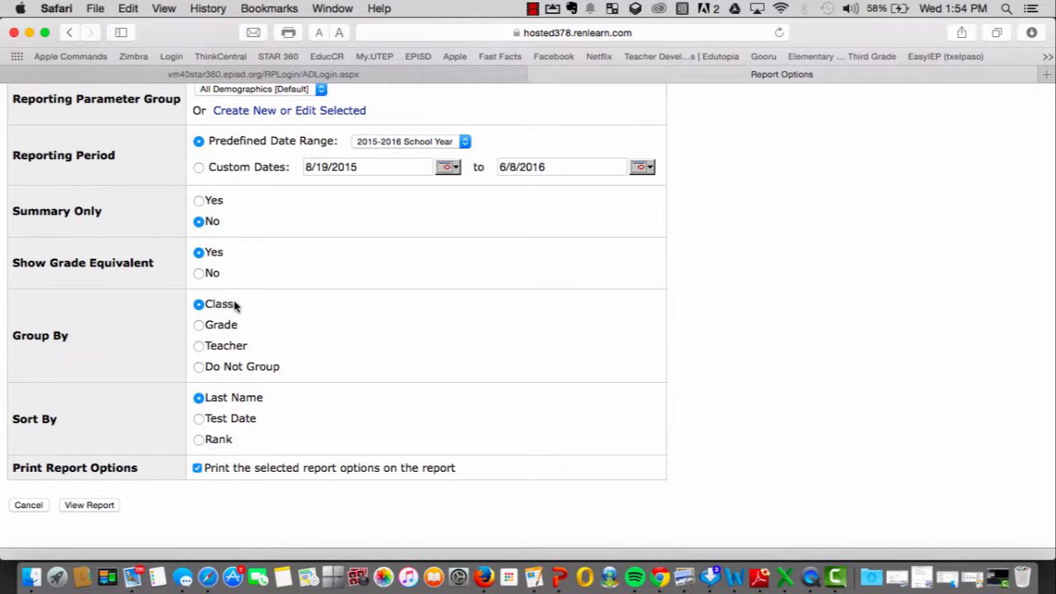
mouse_move(242, 329)
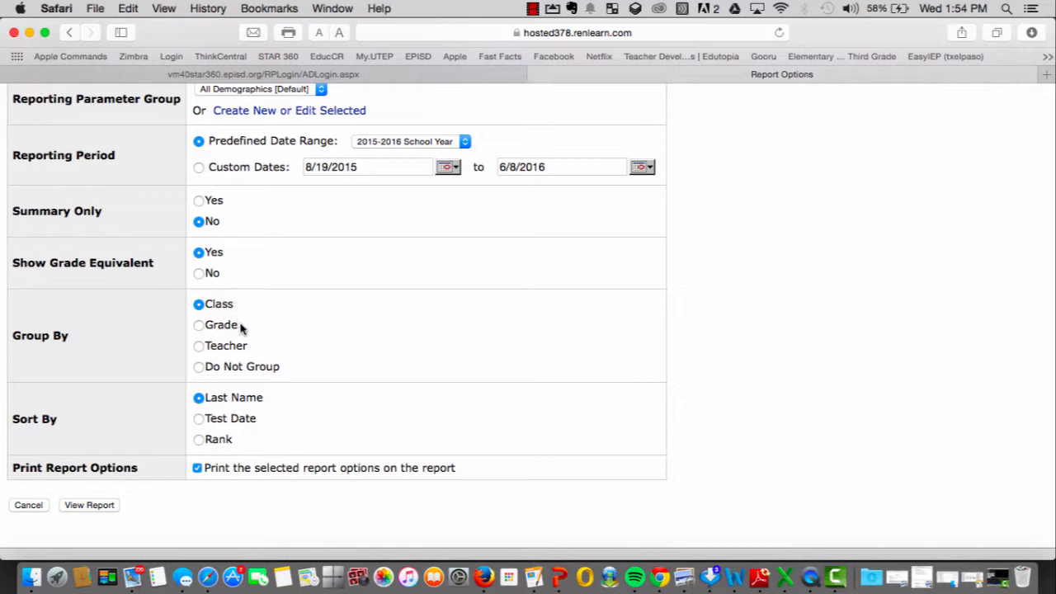
mouse_move(273, 345)
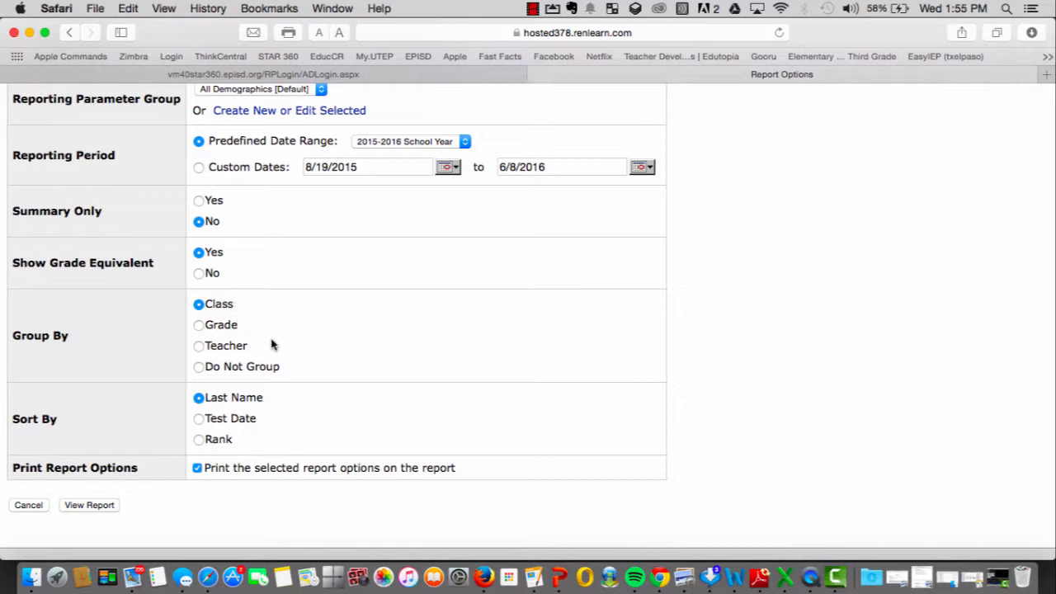
mouse_move(274, 402)
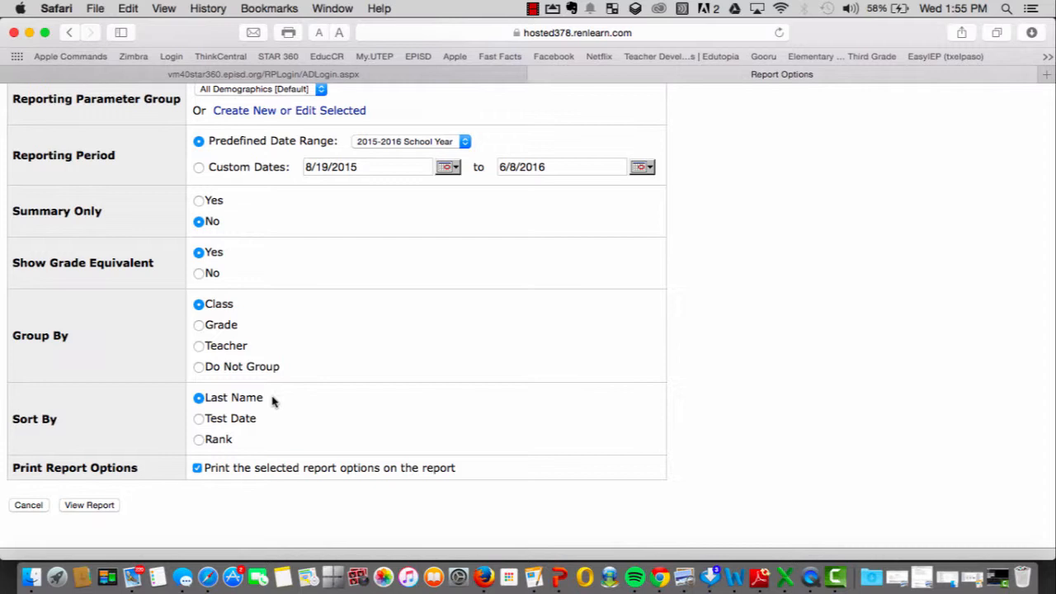
mouse_move(91, 512)
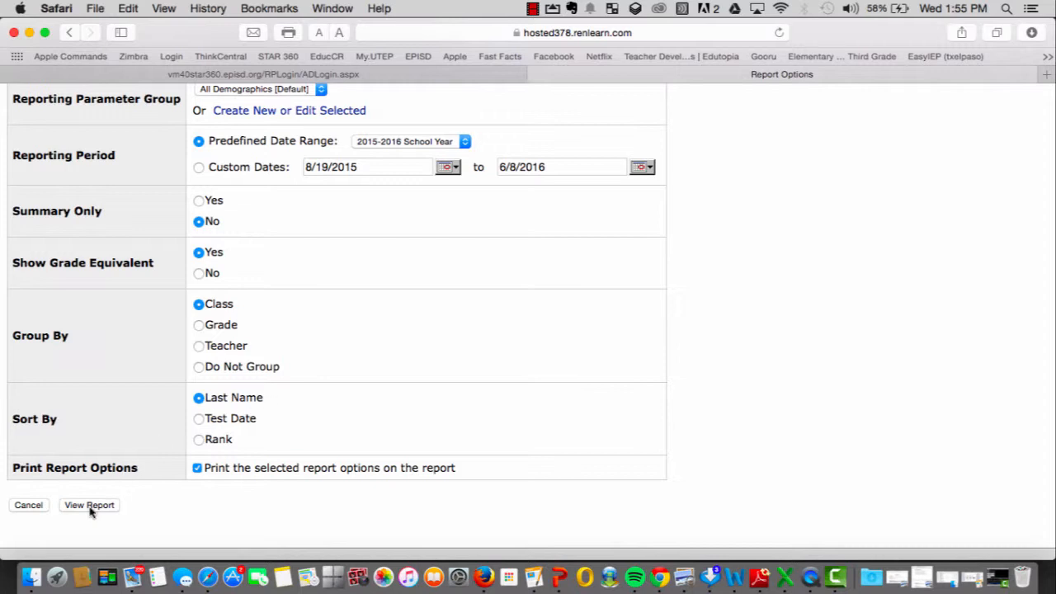
click(88, 505)
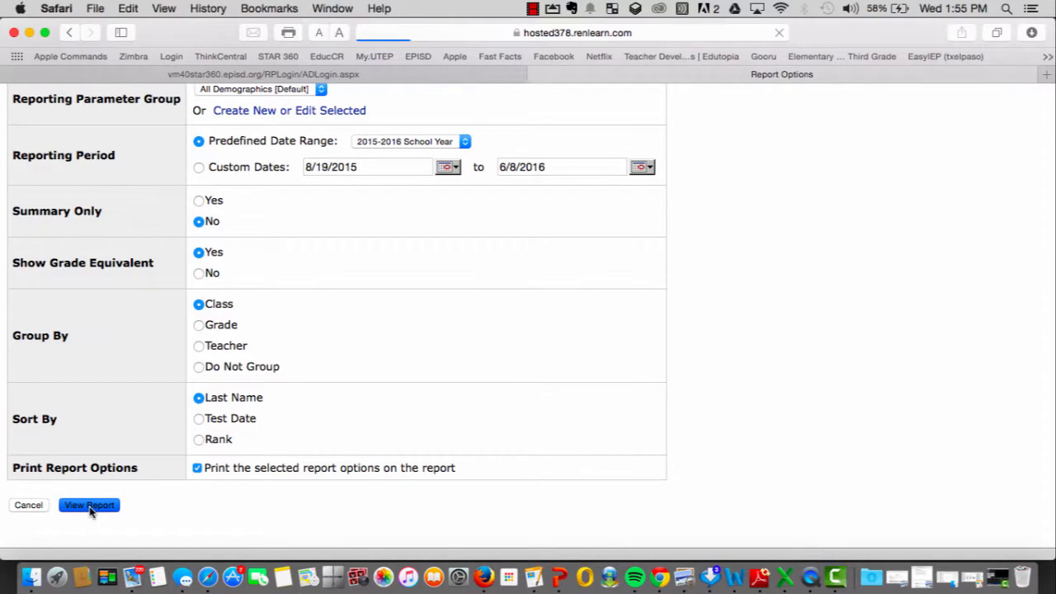
Step: Review the loaded Summary Report's SS, PR, NCE, IRL and ZPD columns for each student
click(88, 505)
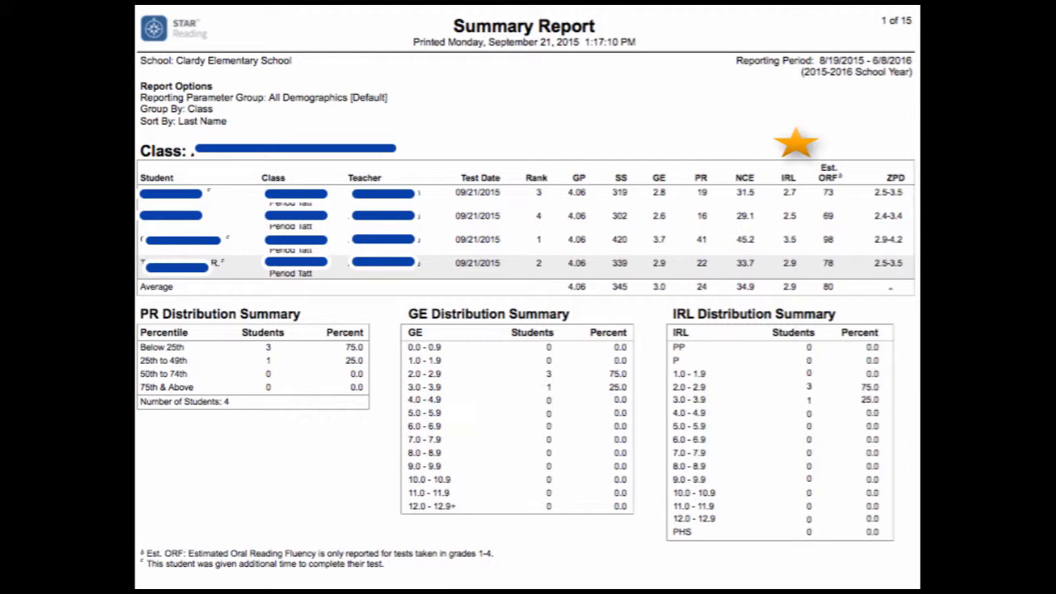
mouse_move(896, 151)
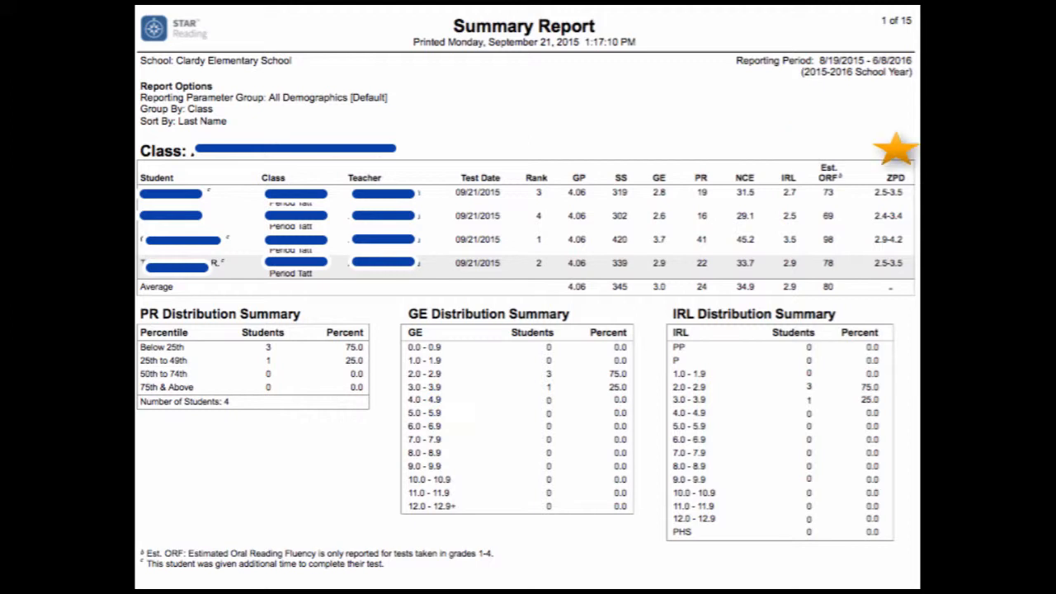